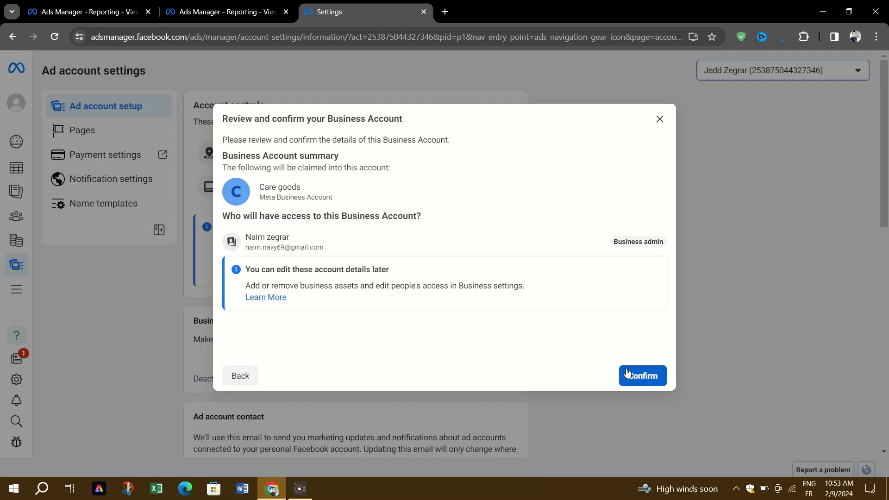
Step: Confirm the Care Goods business account and view the home page summary
{"action": "left_click", "coordinate": [642, 376]}
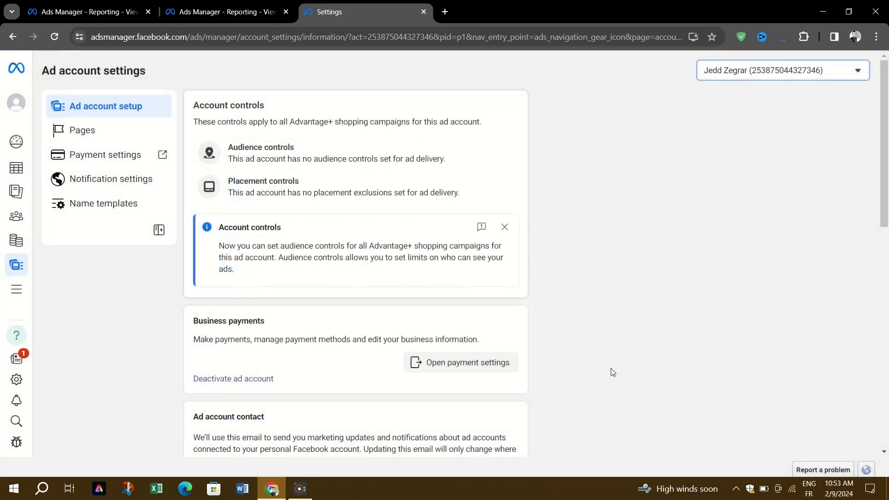
{"action": "mouse_move", "coordinate": [661, 480]}
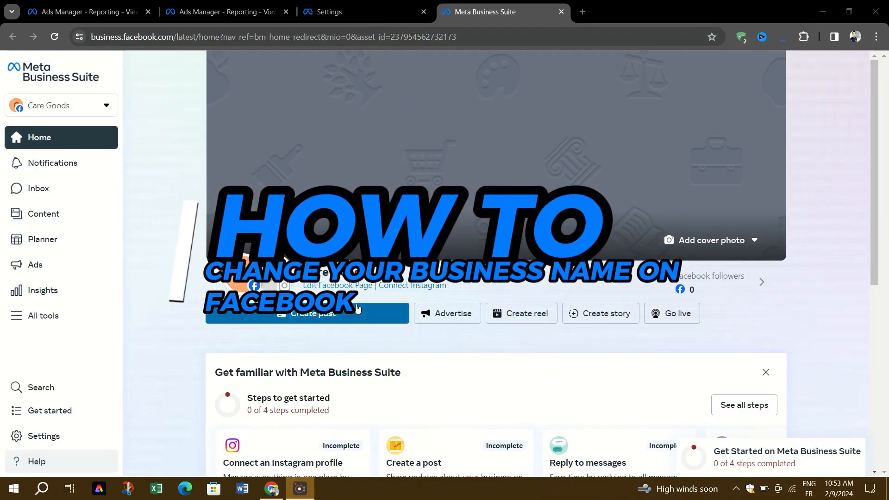
{"action": "scroll", "scroll_direction": "down", "scroll_amount": 3}
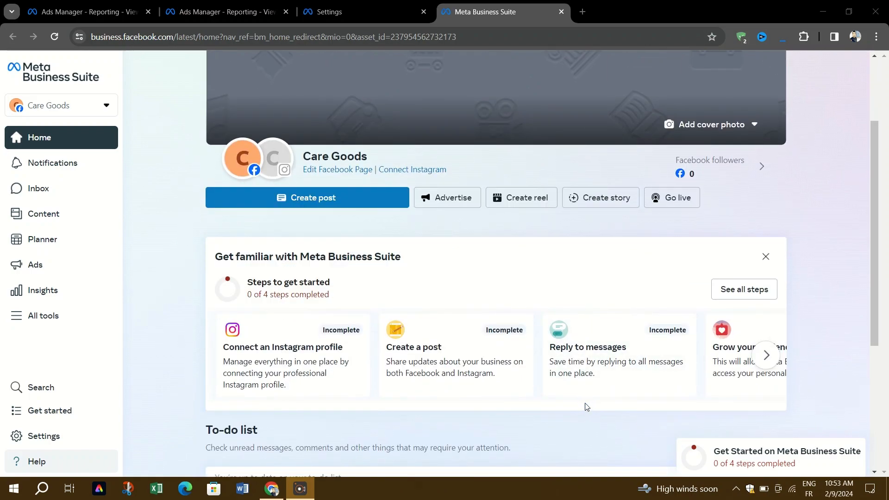
{"action": "mouse_move", "coordinate": [152, 165]}
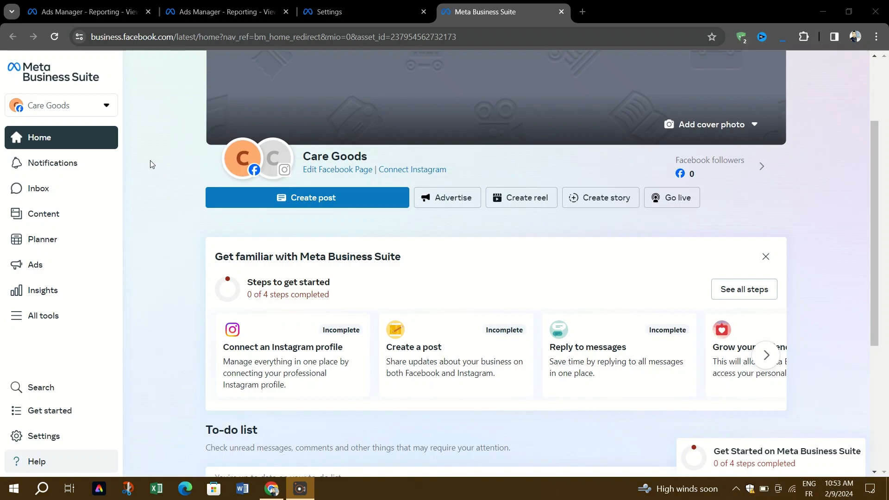
{"action": "mouse_move", "coordinate": [247, 241]}
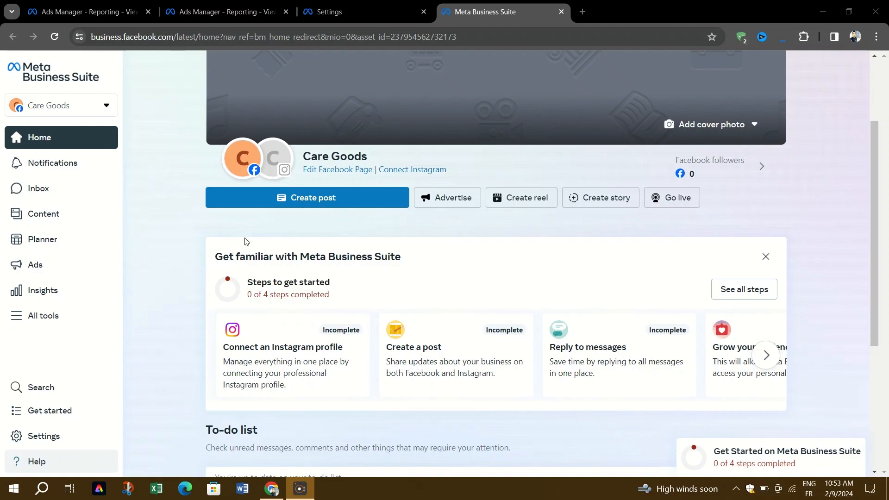
{"action": "mouse_move", "coordinate": [460, 218]}
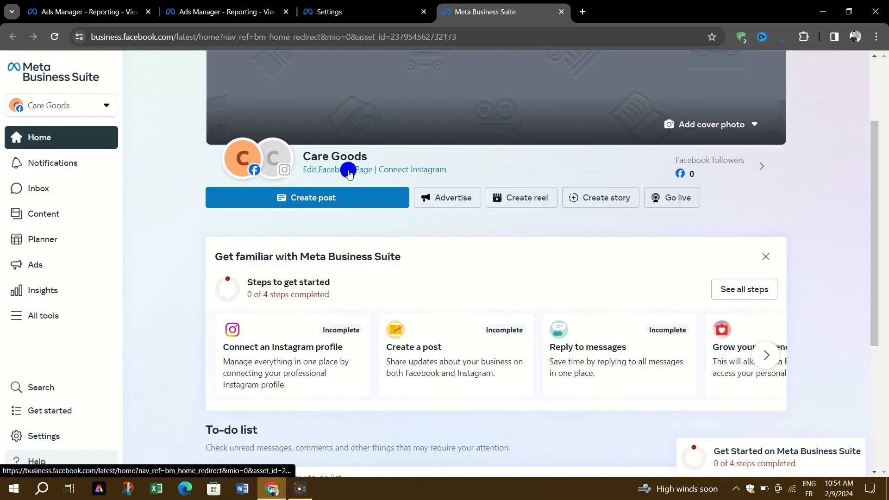
Step: Review the Care Goods page's editable details, then manage the page on Facebook in a new tab
{"action": "left_click", "coordinate": [331, 169]}
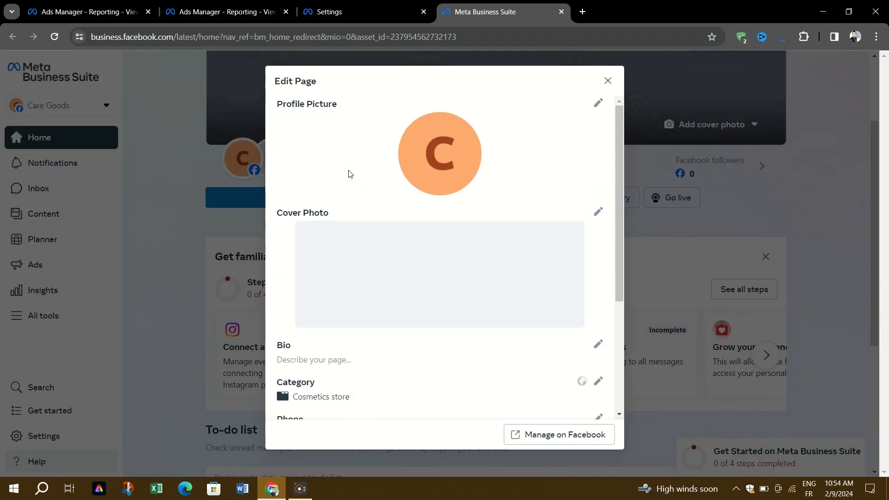
{"action": "scroll", "scroll_direction": "down", "scroll_amount": 3}
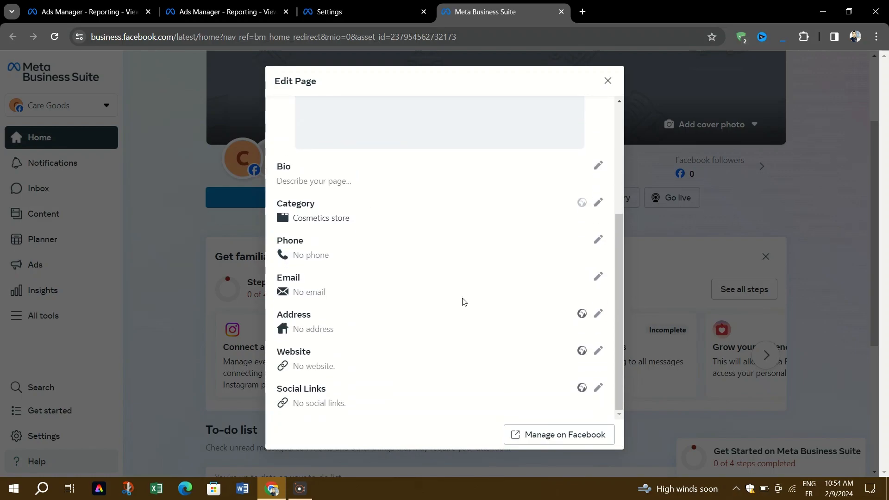
{"action": "left_click", "coordinate": [607, 80]}
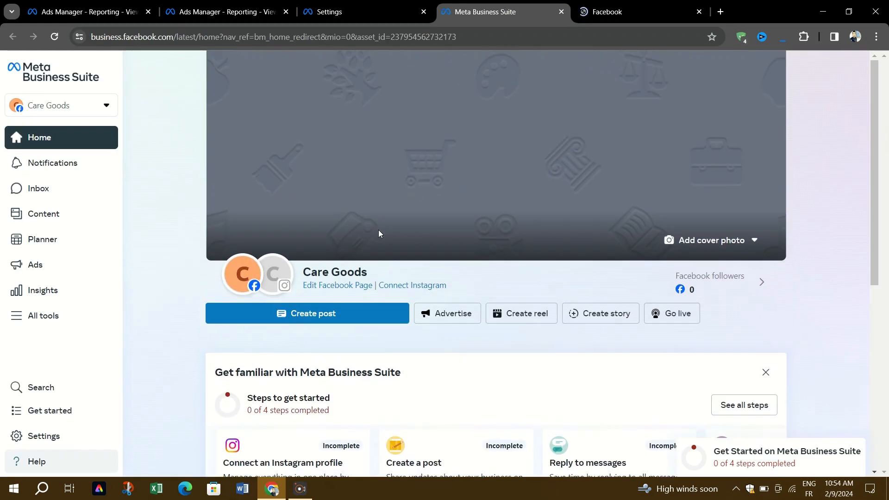
{"action": "mouse_move", "coordinate": [356, 276]}
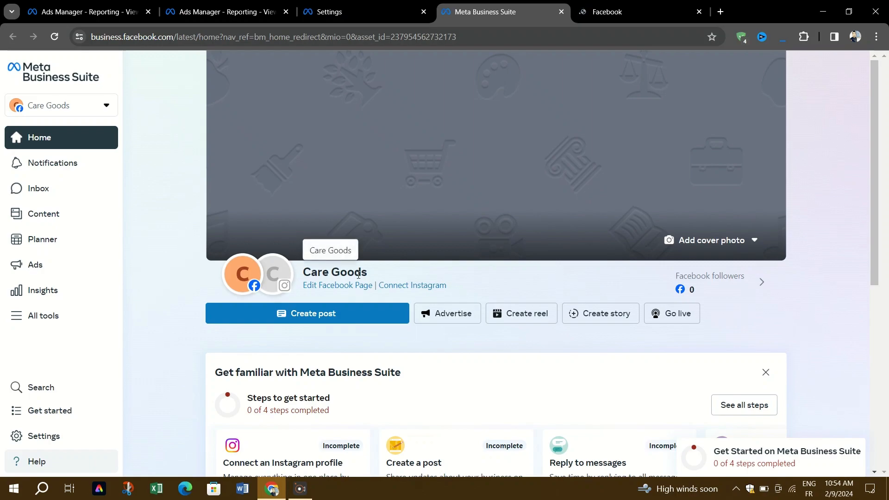
{"action": "left_click", "coordinate": [608, 12]}
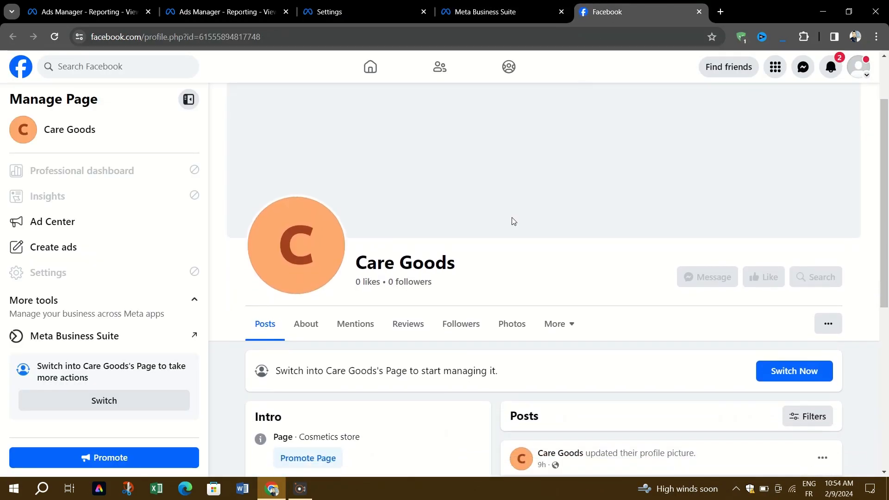
Step: Browse the Care Goods page's ••• options and More sections looking for a rename option
{"action": "scroll", "scroll_direction": "down", "scroll_amount": 3}
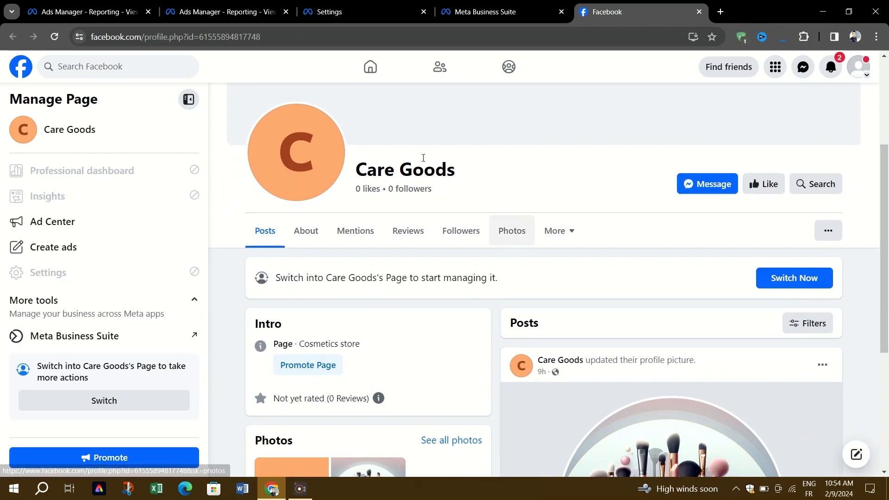
{"action": "left_click", "coordinate": [828, 230]}
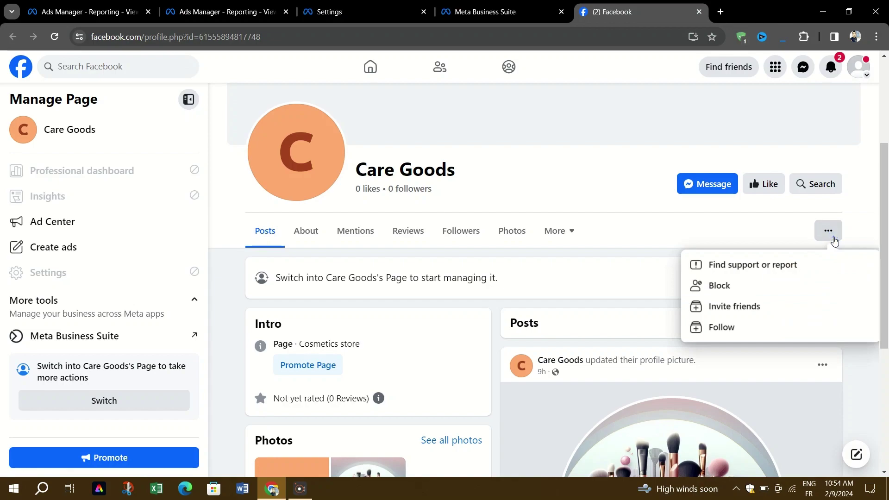
{"action": "left_click", "coordinate": [654, 237]}
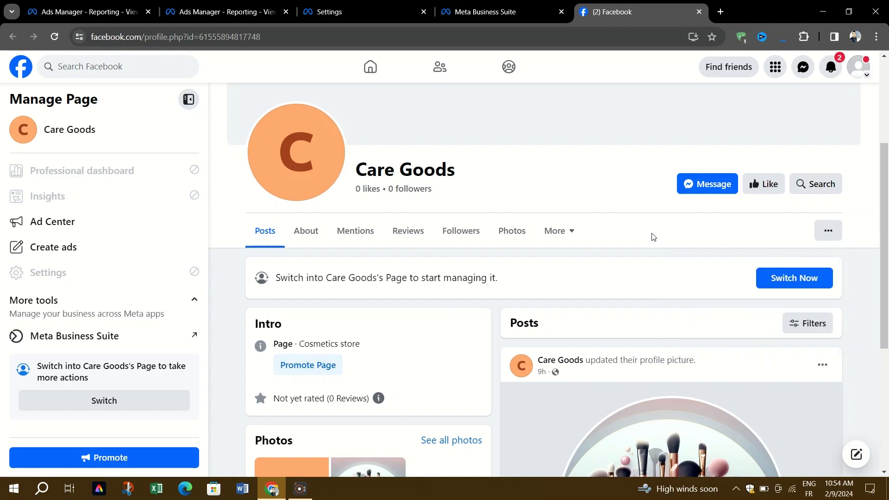
{"action": "left_click", "coordinate": [556, 230]}
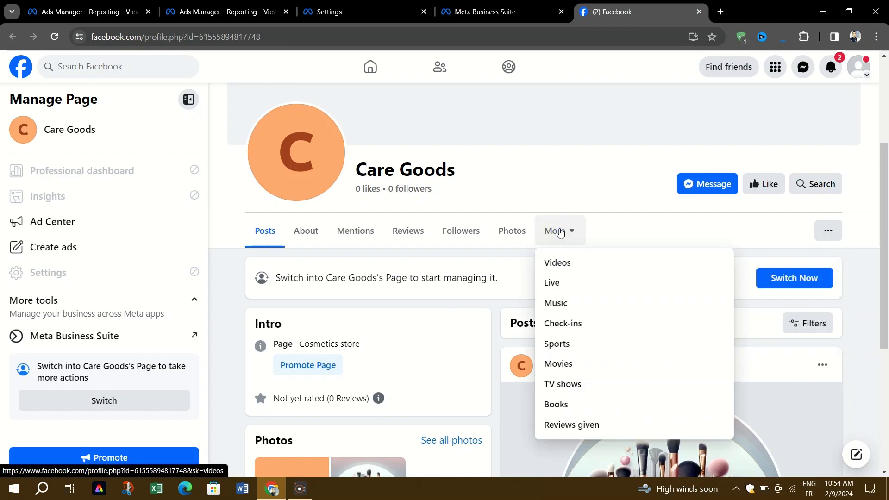
{"action": "left_click", "coordinate": [560, 230]}
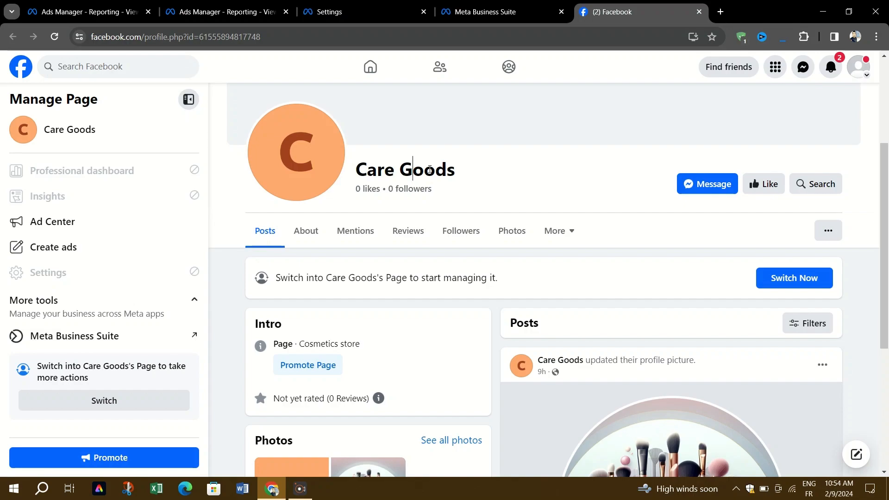
Step: Scroll further down the page and recheck the ••• options menu without changing anything
{"action": "scroll", "scroll_direction": "down", "scroll_amount": 3}
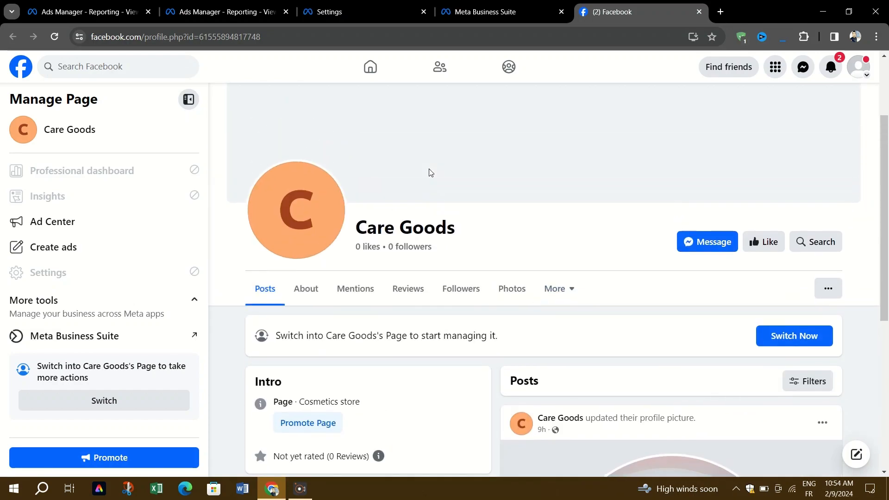
{"action": "mouse_move", "coordinate": [802, 246]}
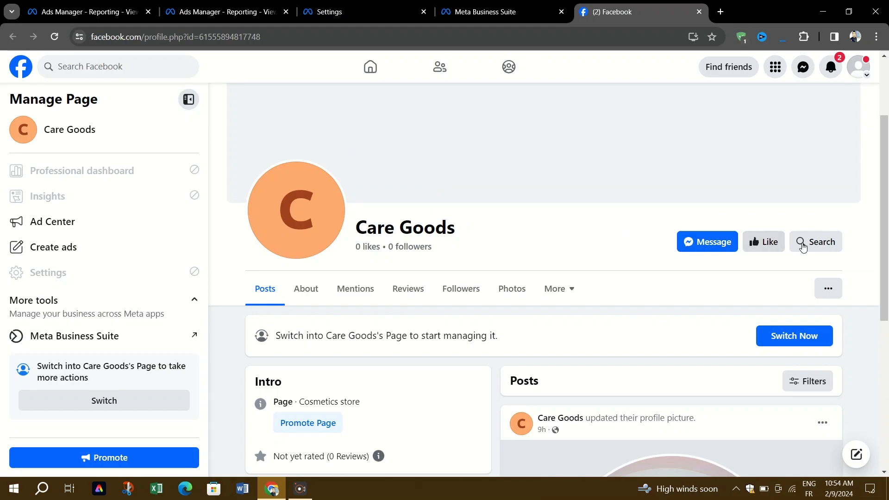
{"action": "left_click", "coordinate": [827, 288]}
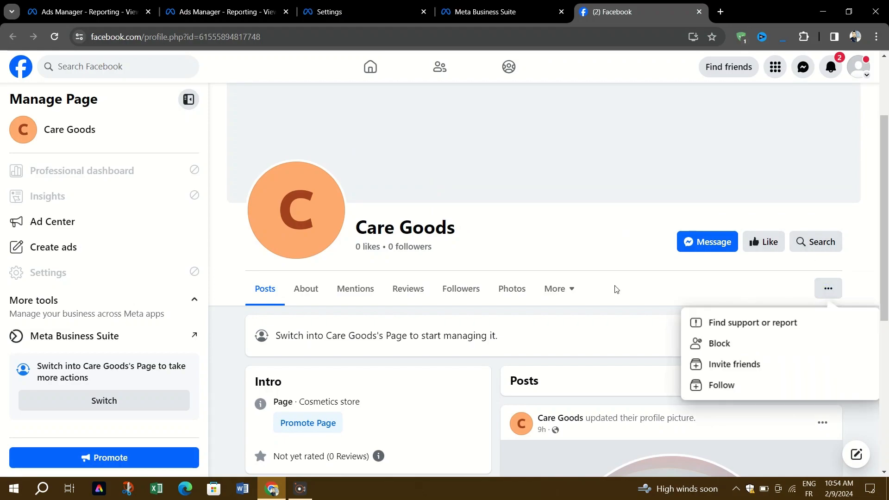
{"action": "left_click", "coordinate": [554, 289]}
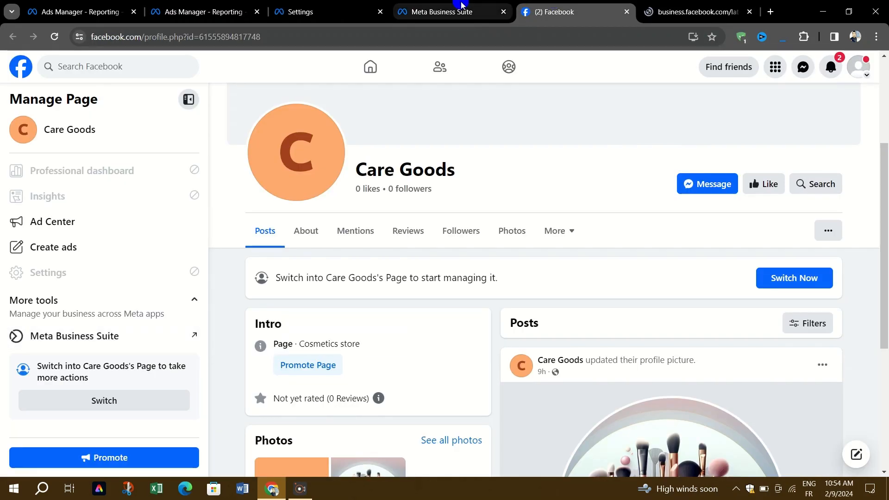
Step: Return to Meta Business Suite and review the Care Goods page's editable details again
{"action": "left_click", "coordinate": [444, 12]}
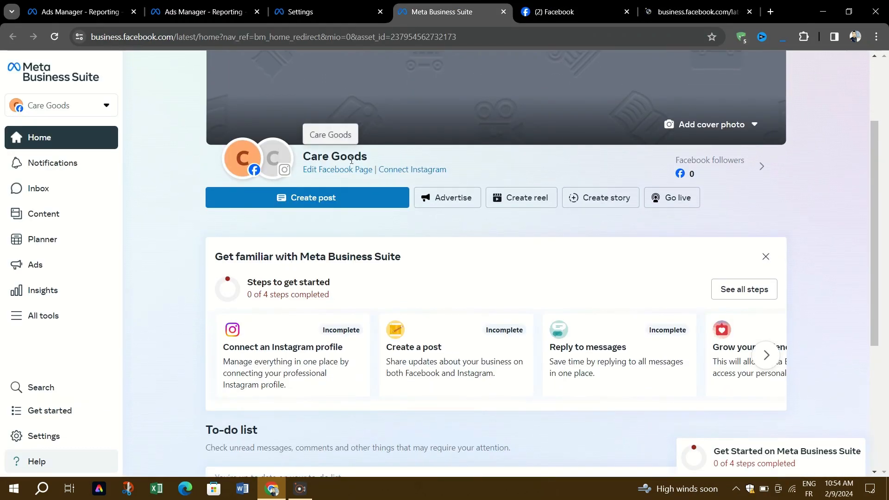
{"action": "left_click", "coordinate": [337, 168]}
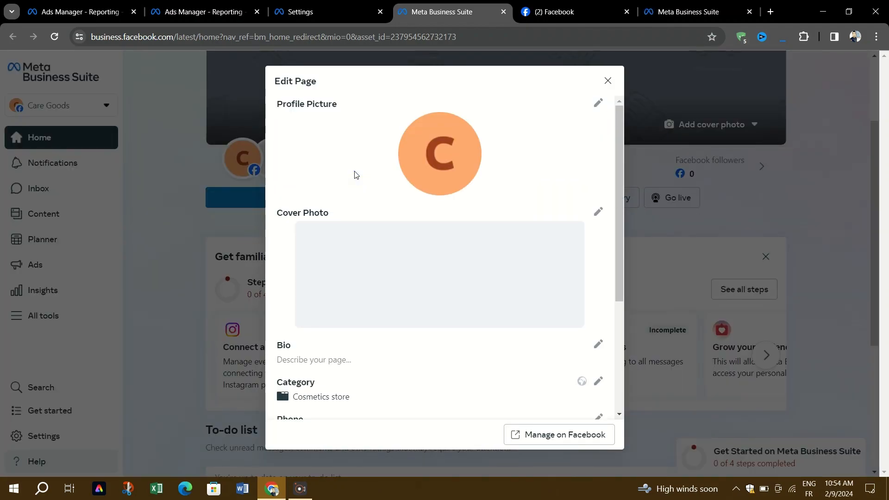
{"action": "mouse_move", "coordinate": [580, 111]}
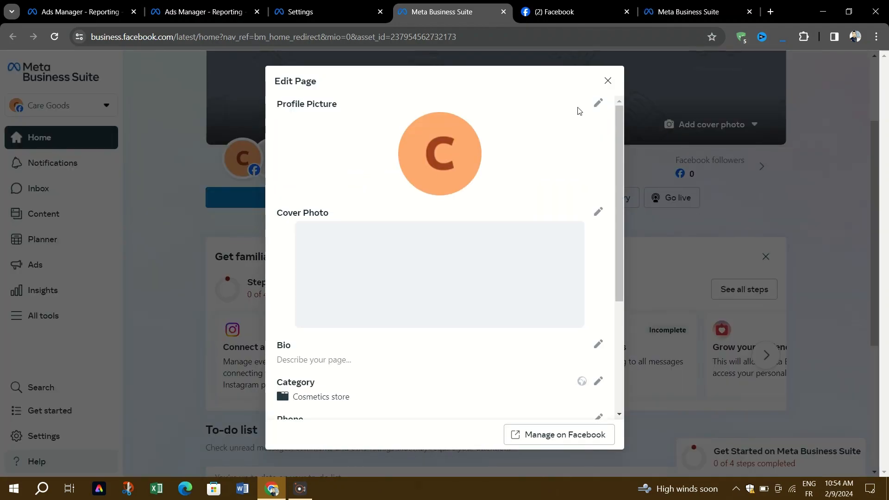
{"action": "scroll", "scroll_direction": "down", "scroll_amount": 3}
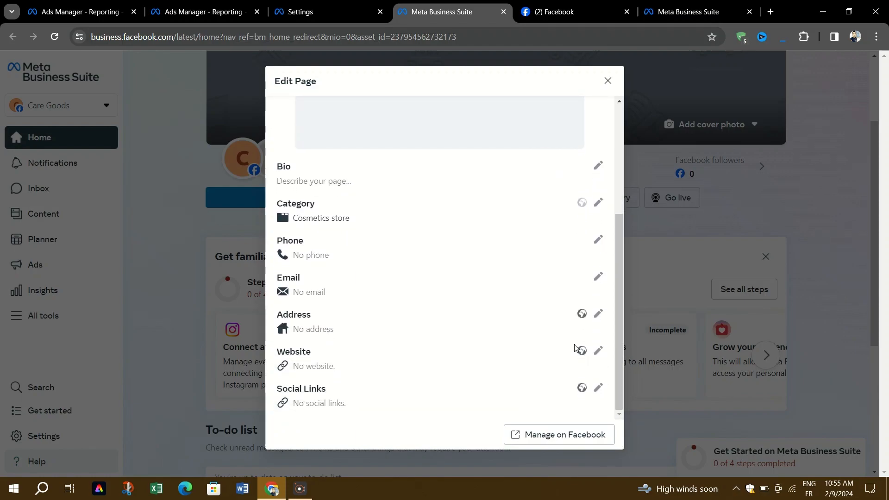
{"action": "left_click", "coordinate": [607, 80]}
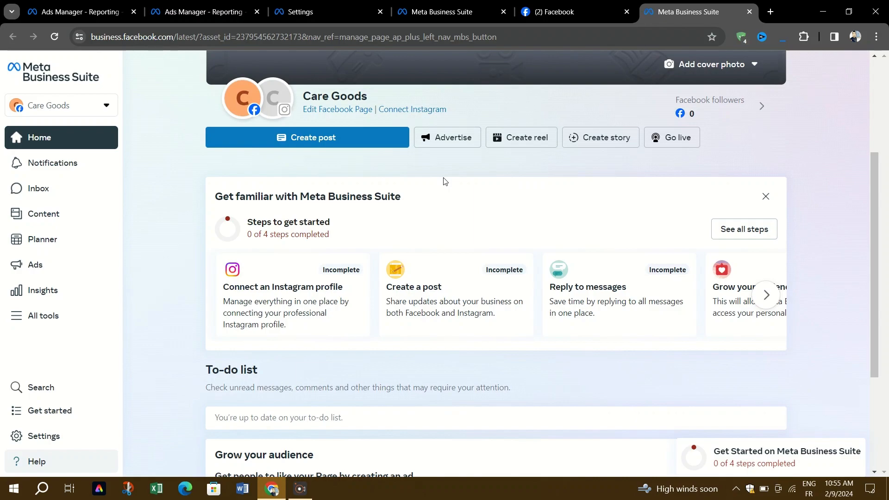
Step: Show the All tools panel with create, engage, advertise, manage and reporting options
{"action": "left_click", "coordinate": [43, 316]}
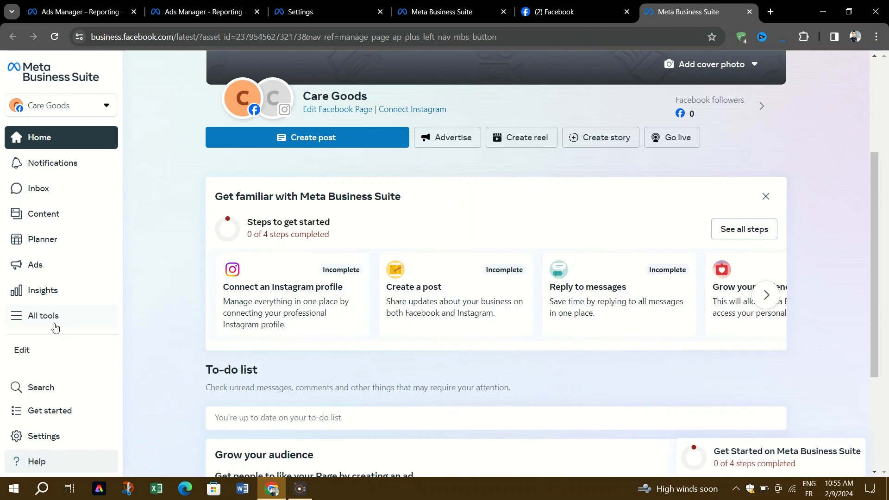
{"action": "left_click", "coordinate": [42, 316]}
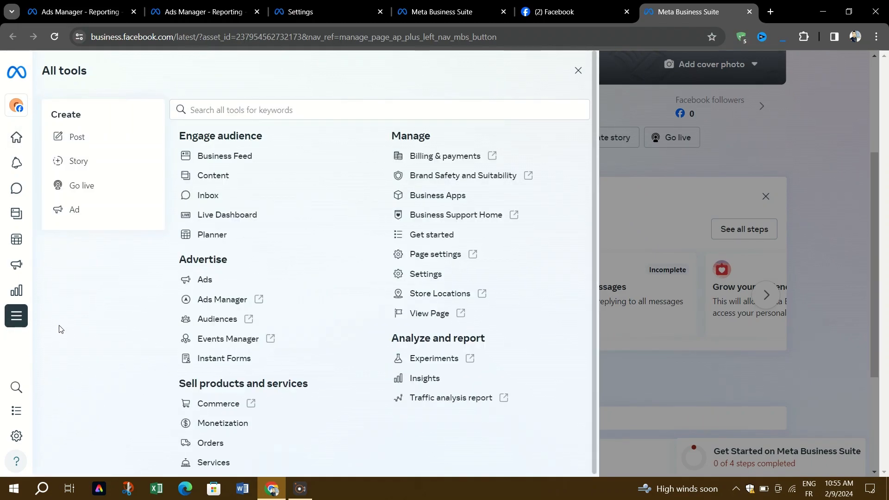
{"action": "mouse_move", "coordinate": [63, 340]}
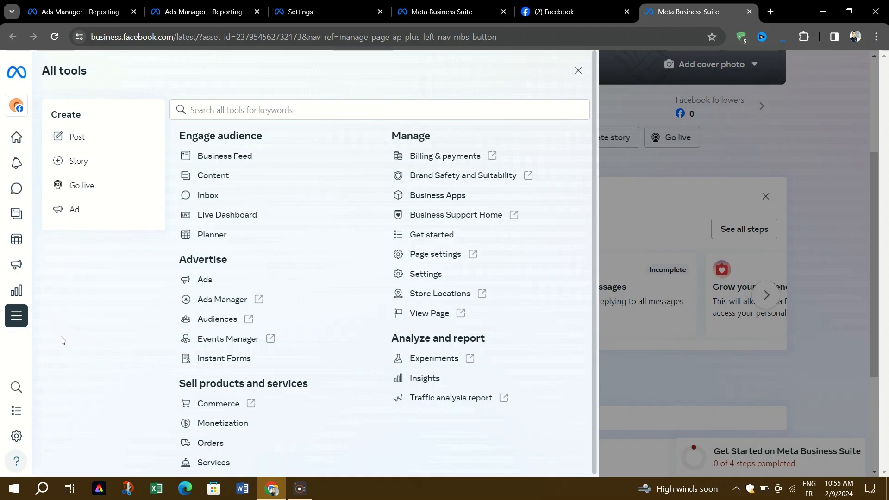